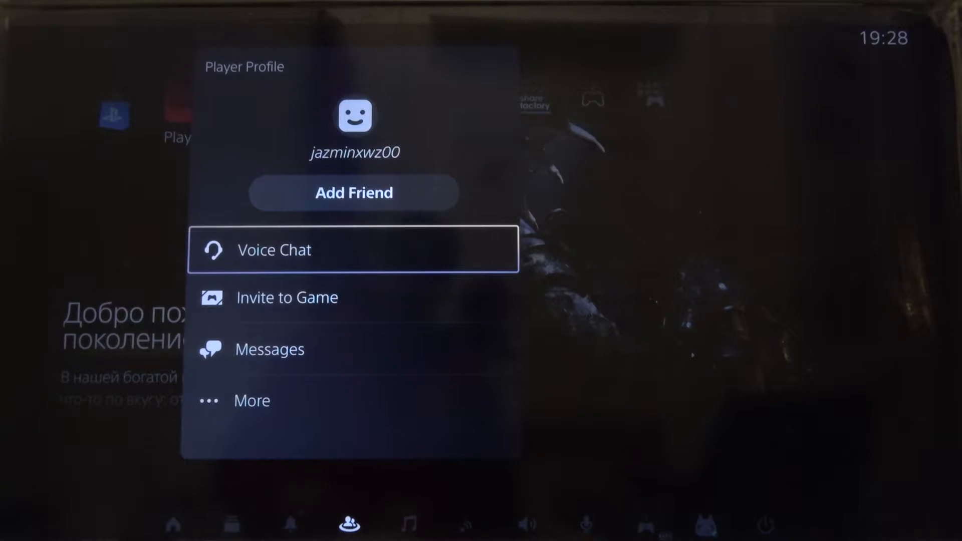
# Open the friend's conversation via Messages > View Messages and start a new message.
pyautogui.click(270, 350)
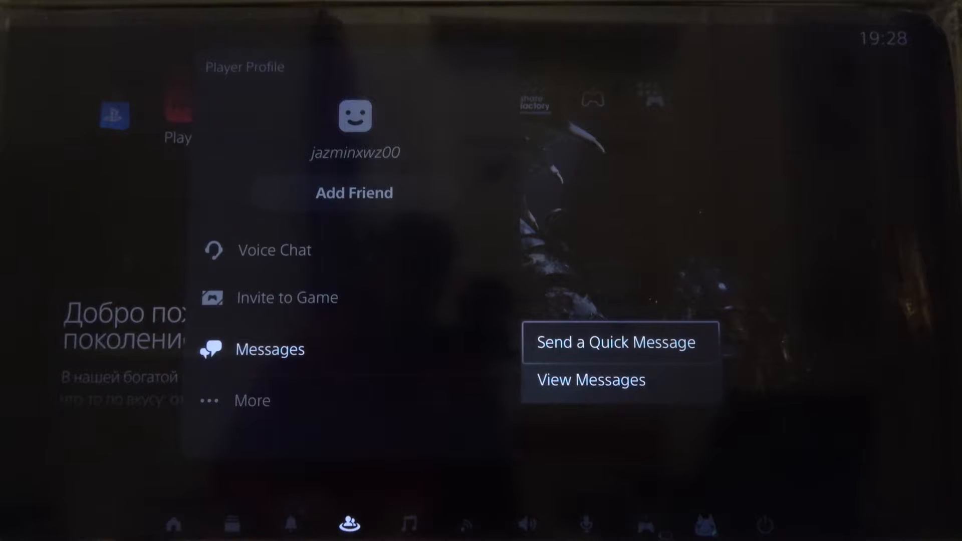
pyautogui.click(590, 380)
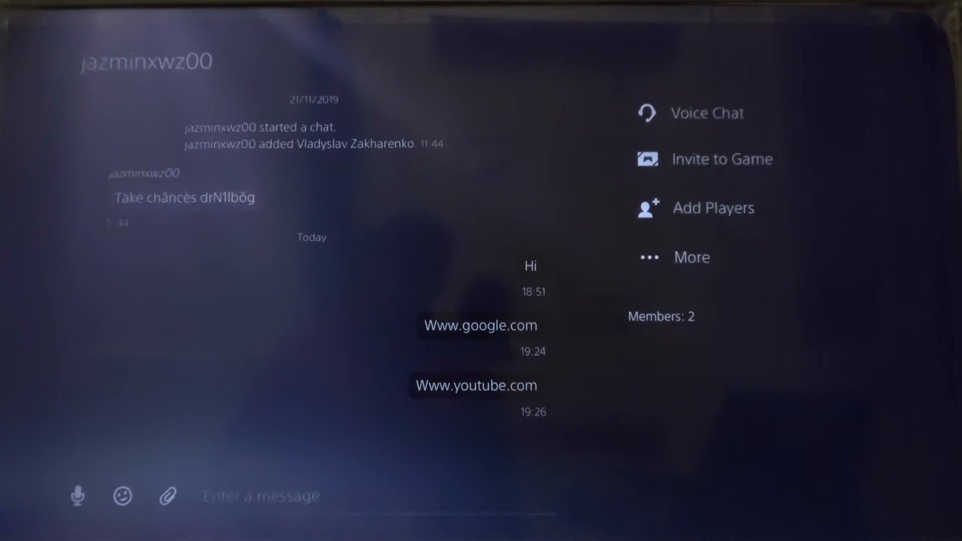
pyautogui.click(260, 496)
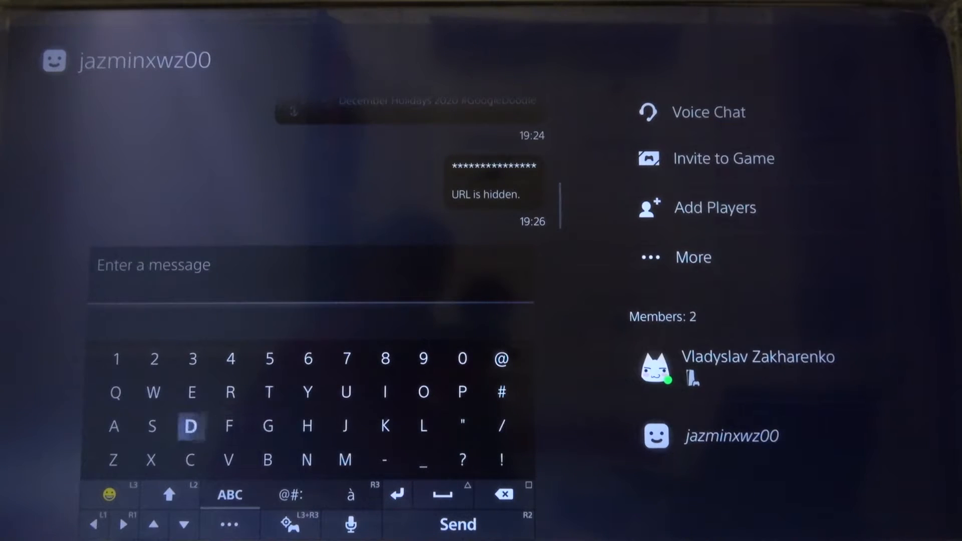
pyautogui.click(152, 393)
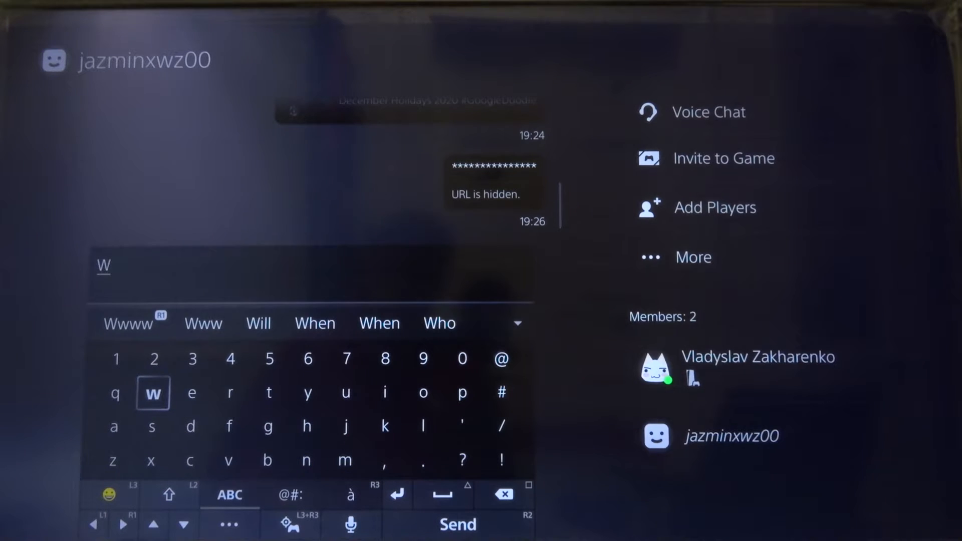
pyautogui.click(203, 324)
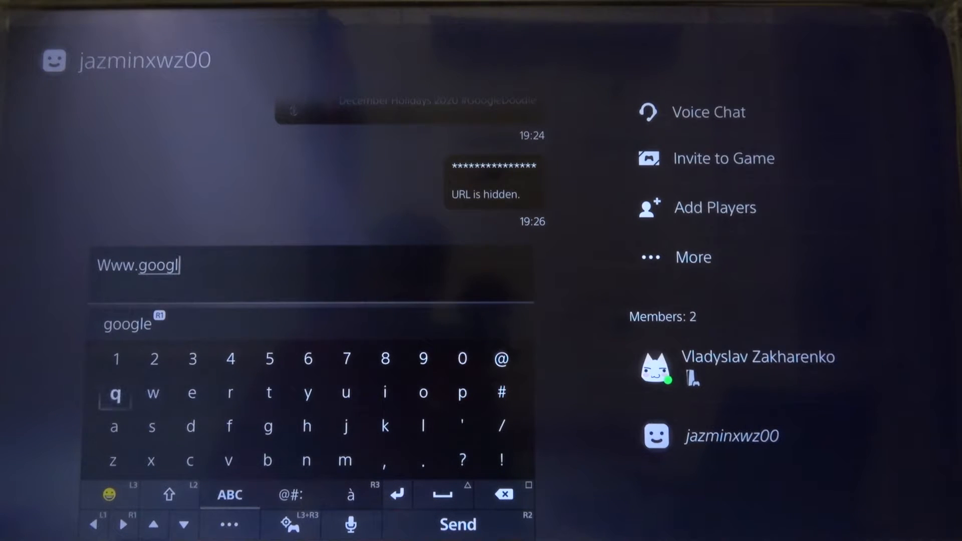
pyautogui.write('e.c')
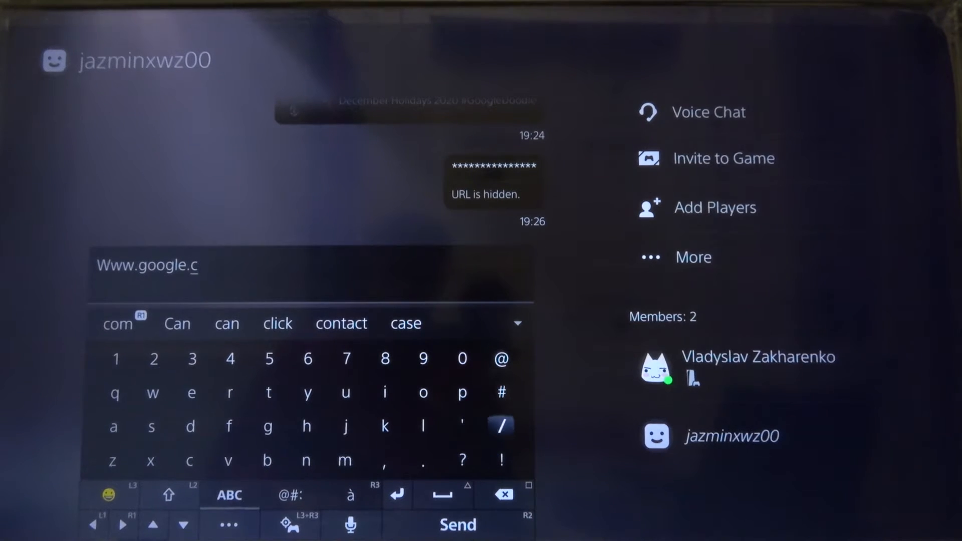
pyautogui.click(422, 393)
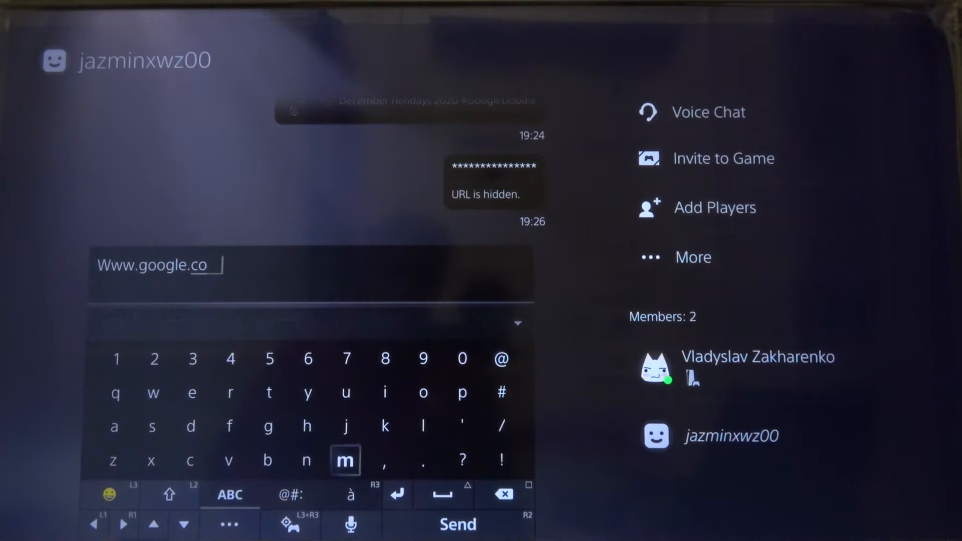
pyautogui.click(457, 525)
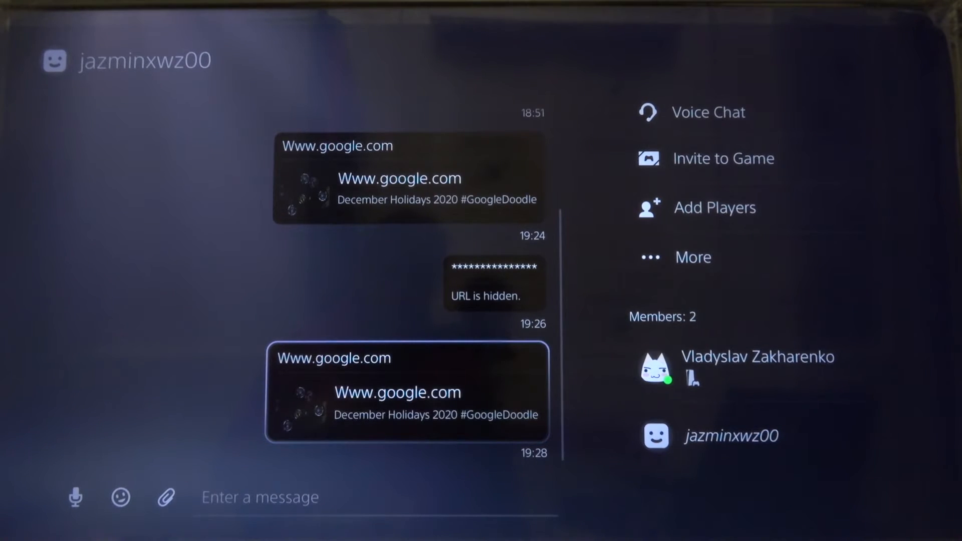
# Open the shared Google link in the browser and search Google for 'Yt'.
pyautogui.click(407, 391)
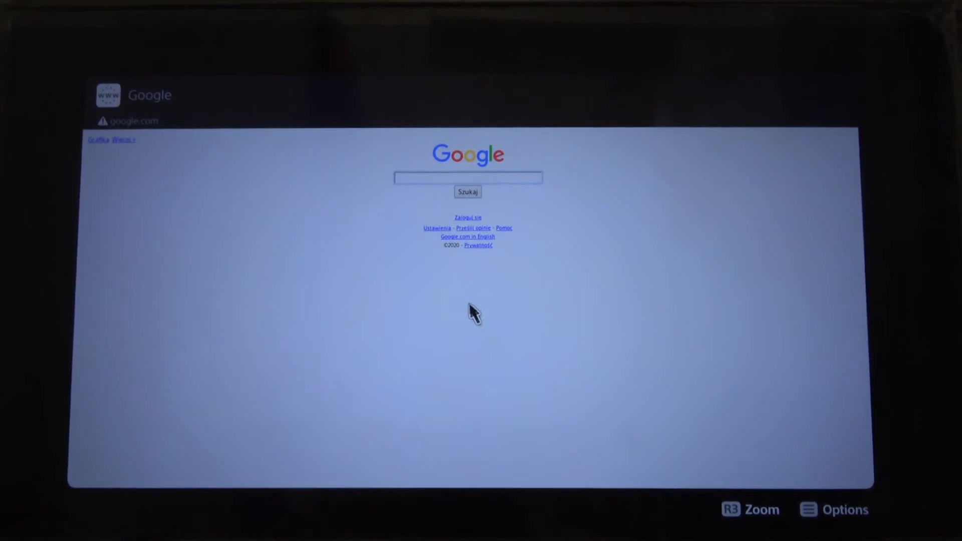
pyautogui.click(468, 178)
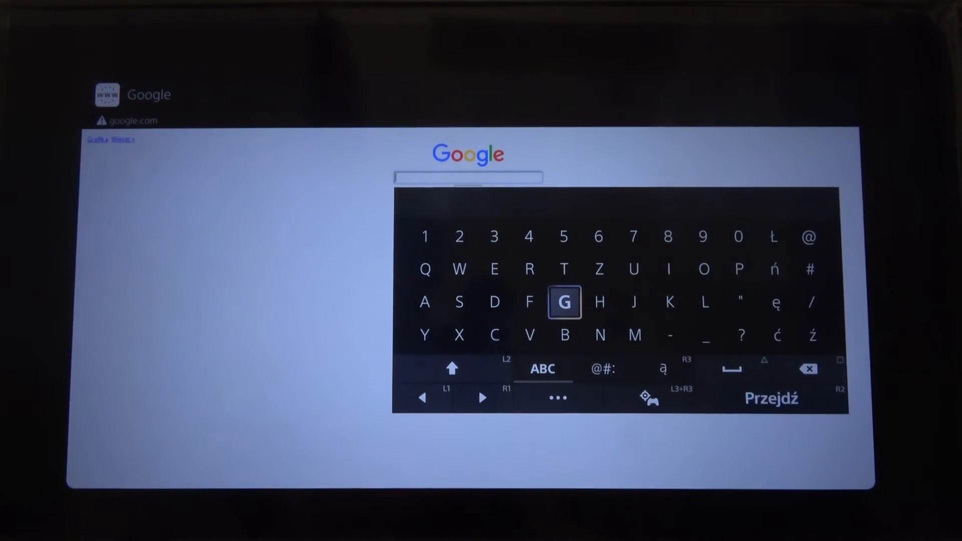
pyautogui.moveTo(565, 269)
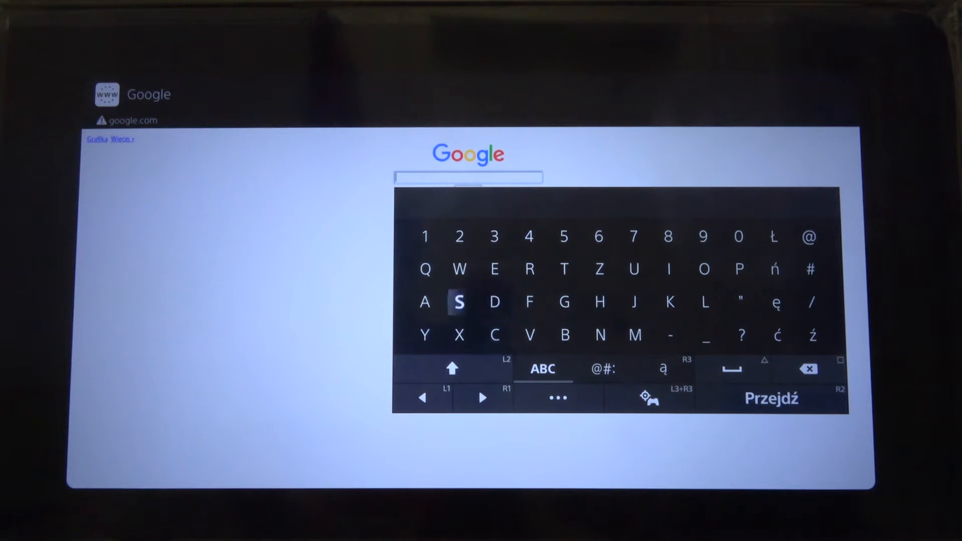
pyautogui.click(425, 336)
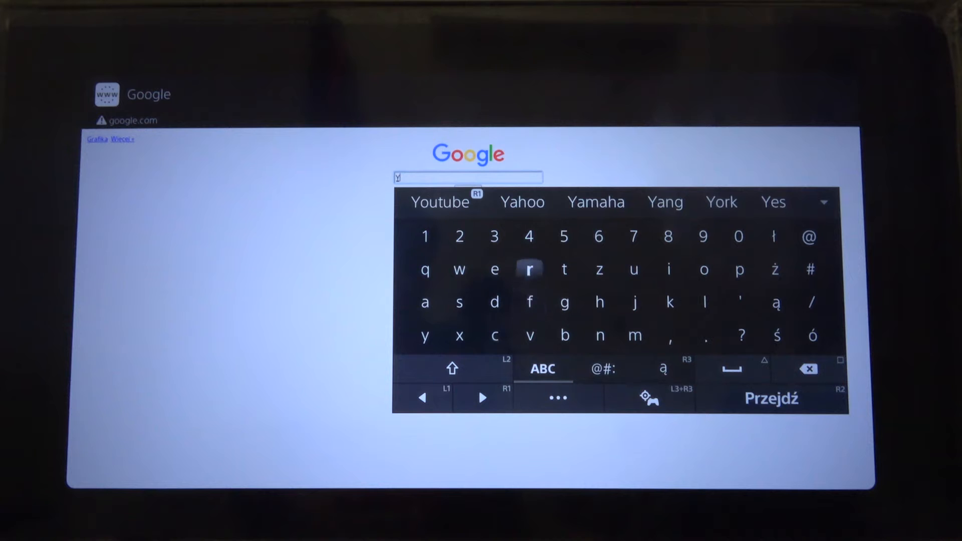
pyautogui.click(771, 398)
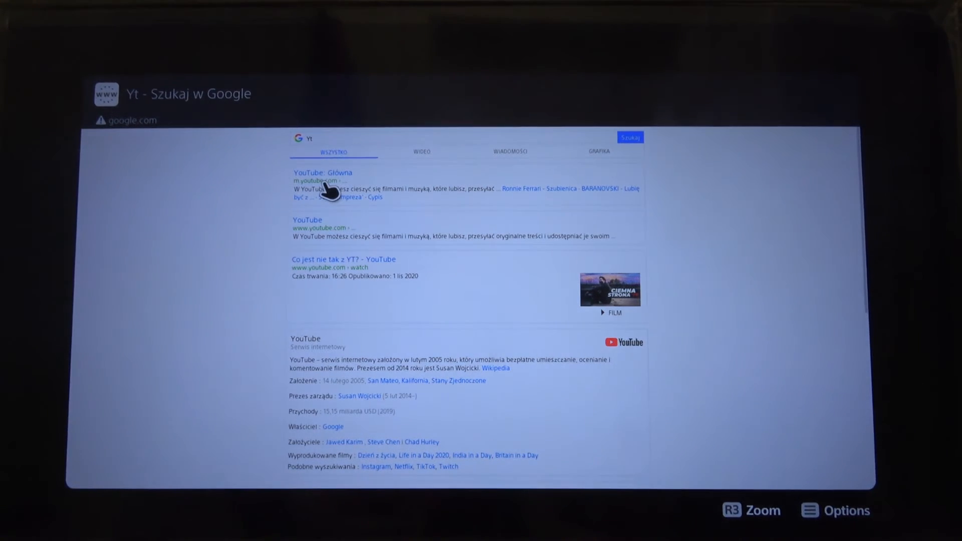
# Open the 'YouTube: Główna' result and scroll through the recommended videos.
pyautogui.click(327, 172)
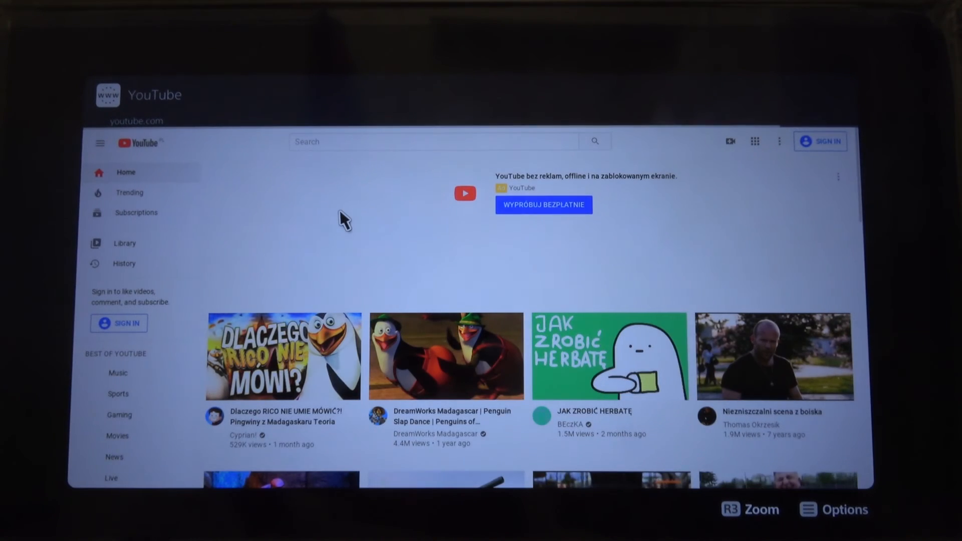
pyautogui.scroll(-3)
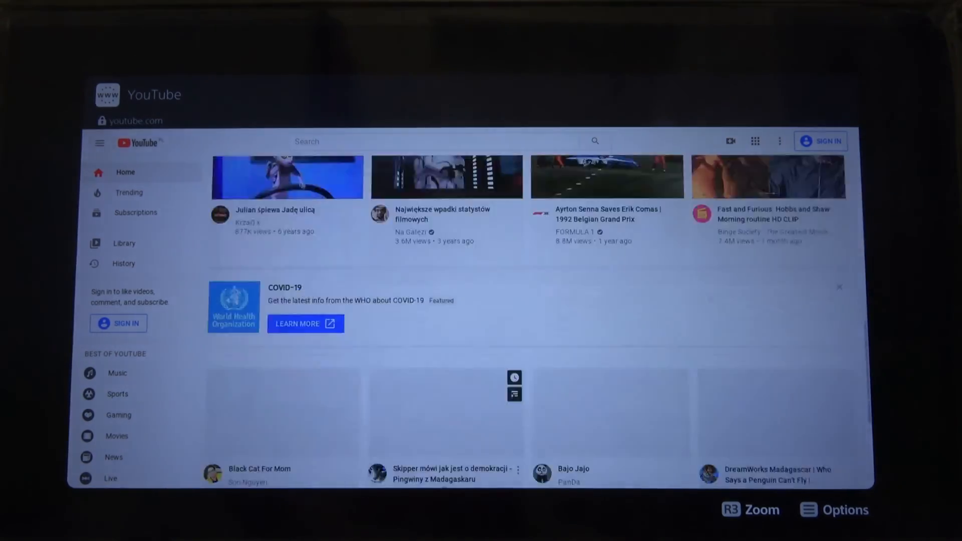
pyautogui.scroll(-3)
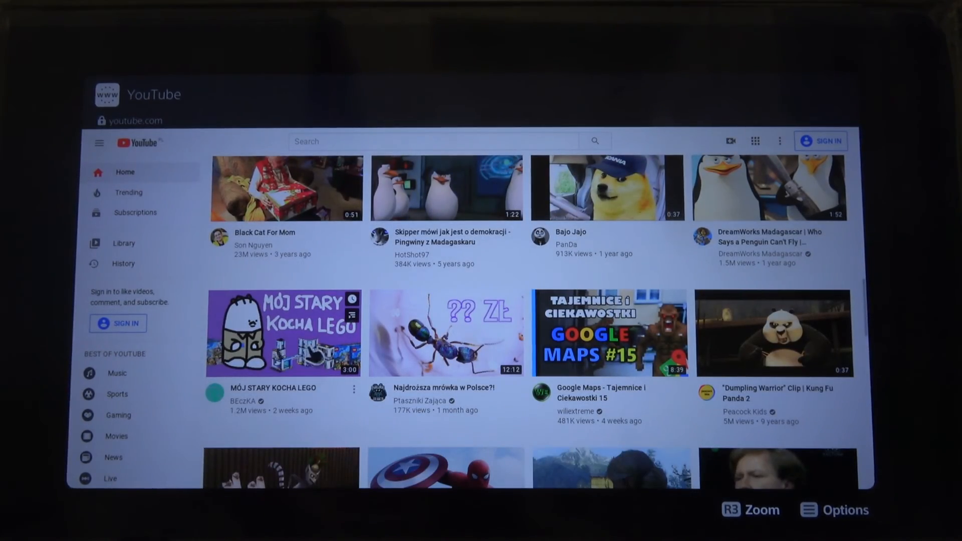